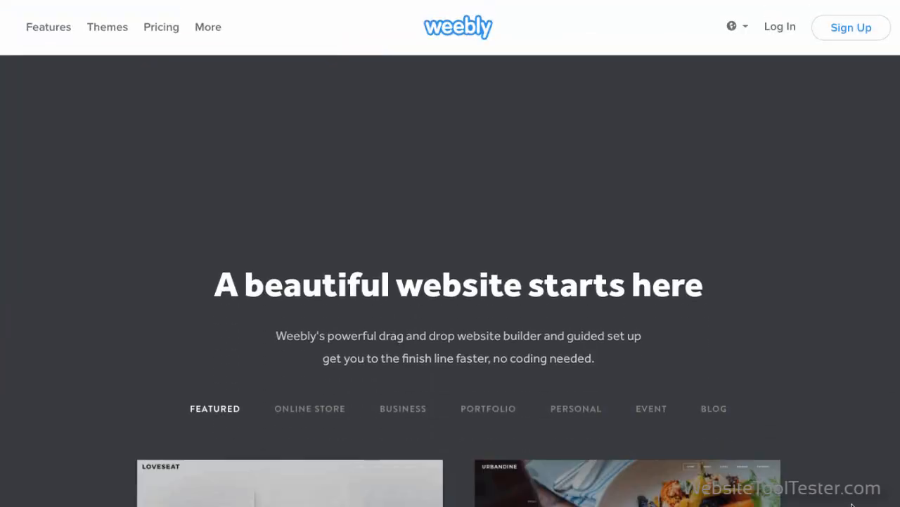
# Step: Scroll the Wix homepage and bring up the newest website templates gallery
pyautogui.scroll(-3)
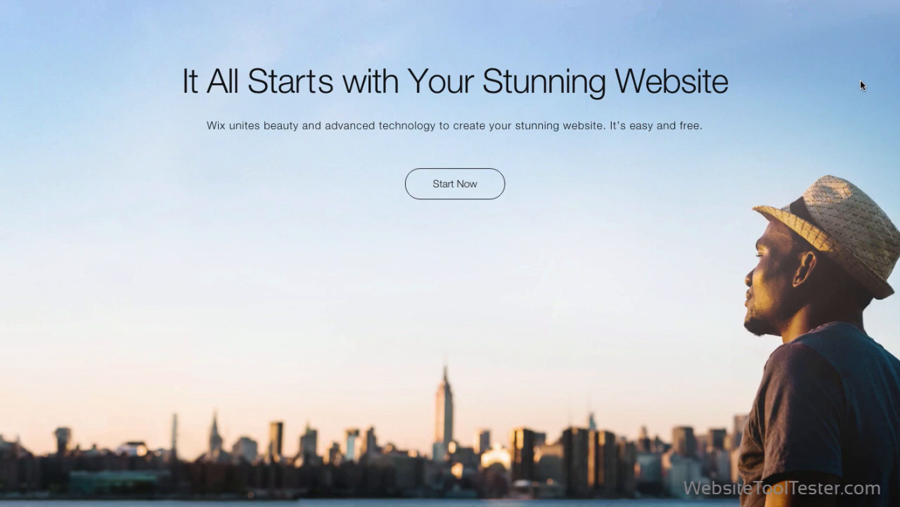
pyautogui.scroll(-3)
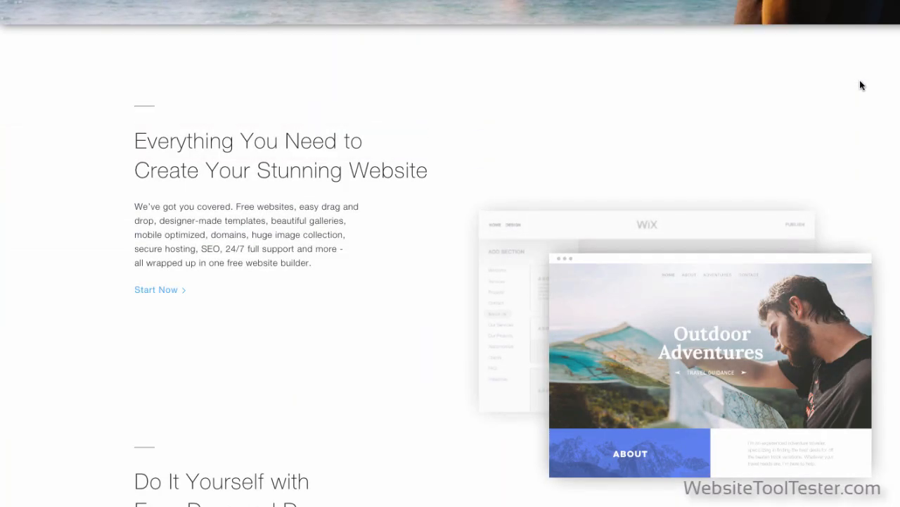
pyautogui.scroll(-3)
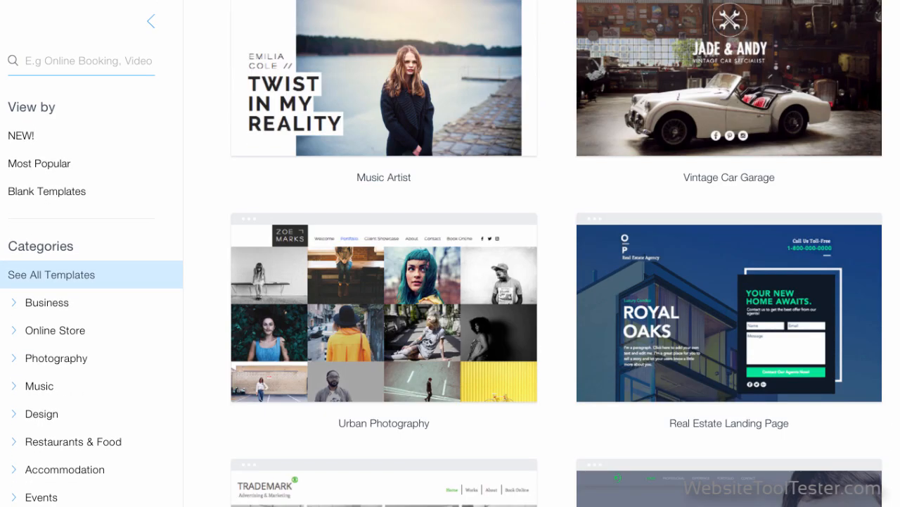
pyautogui.scroll(-3)
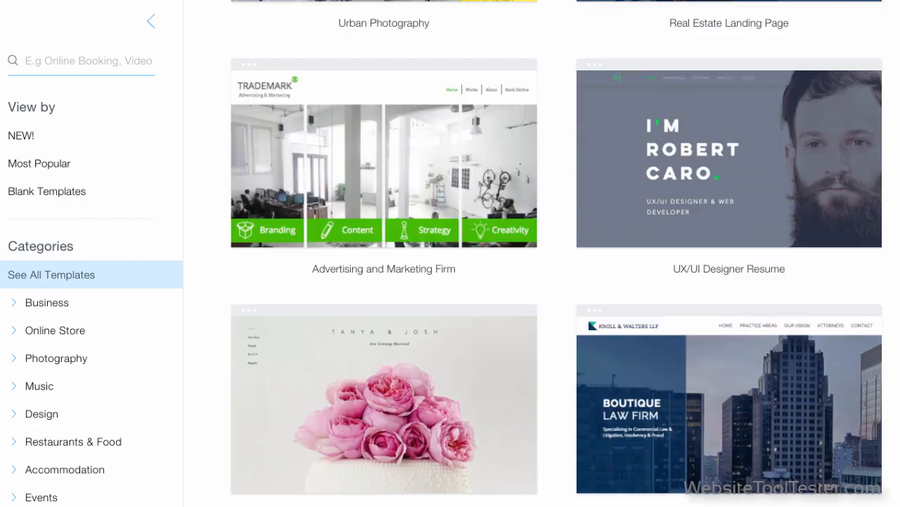
pyautogui.scroll(-3)
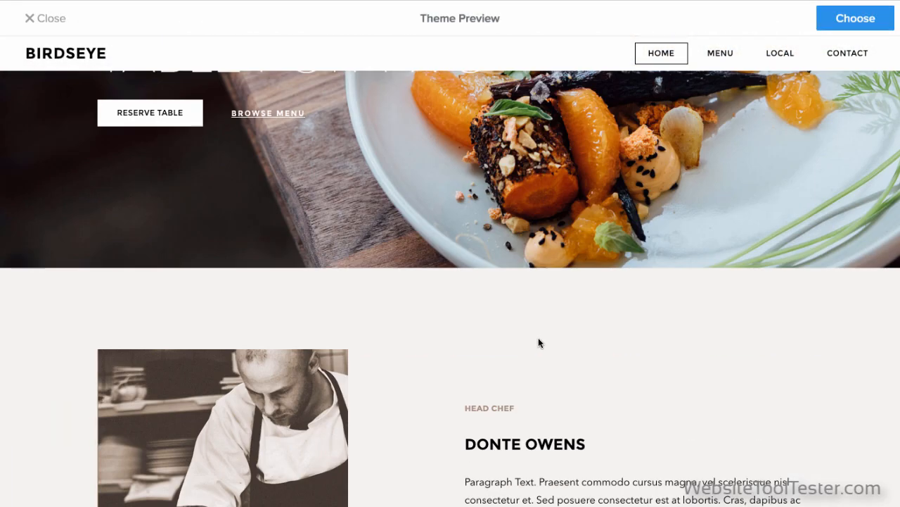
pyautogui.click(45, 17)
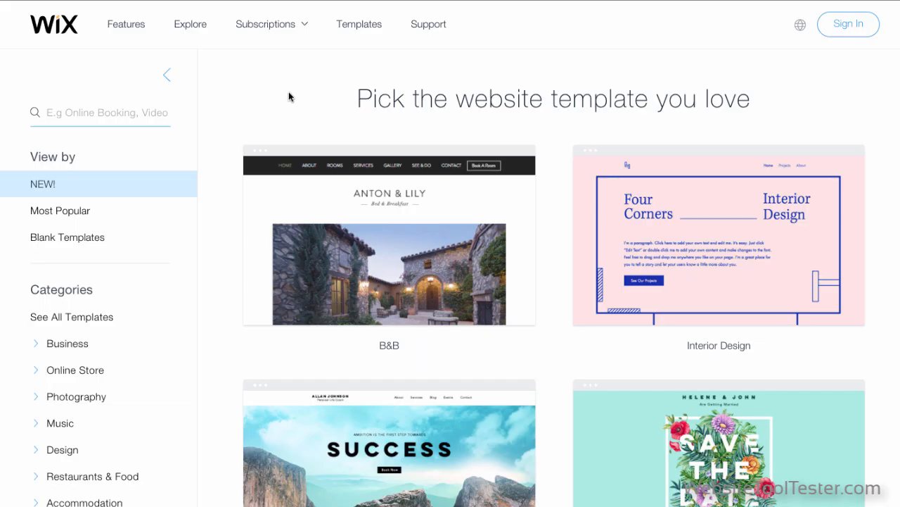
# Step: Apply the bokeh lights background to the bio page
pyautogui.click(60, 210)
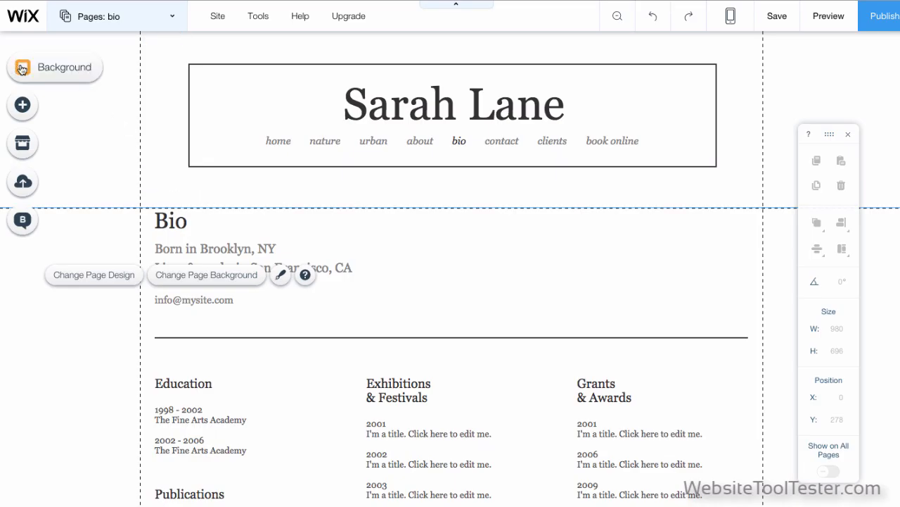
pyautogui.click(206, 275)
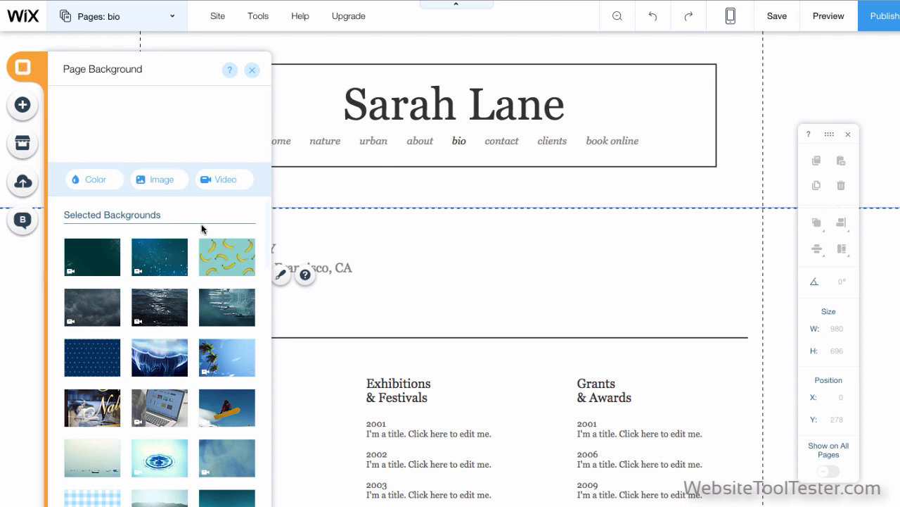
pyautogui.click(226, 257)
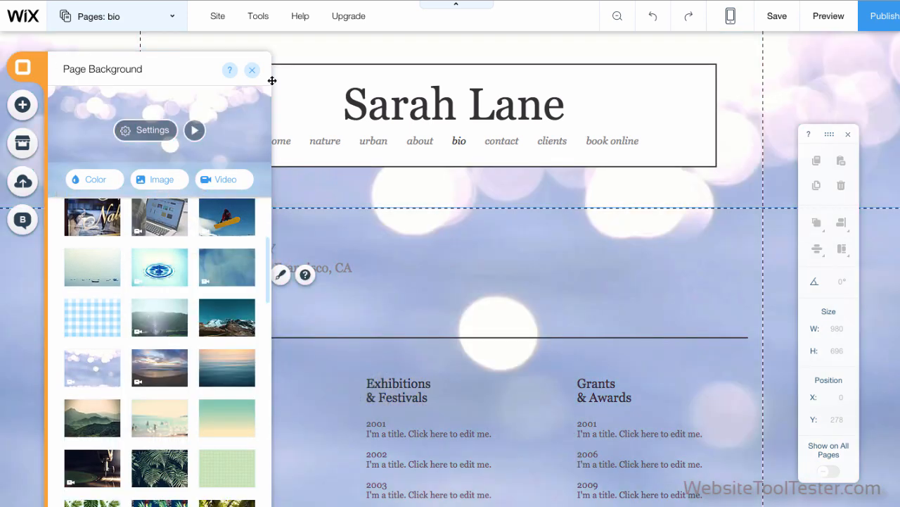
pyautogui.click(22, 104)
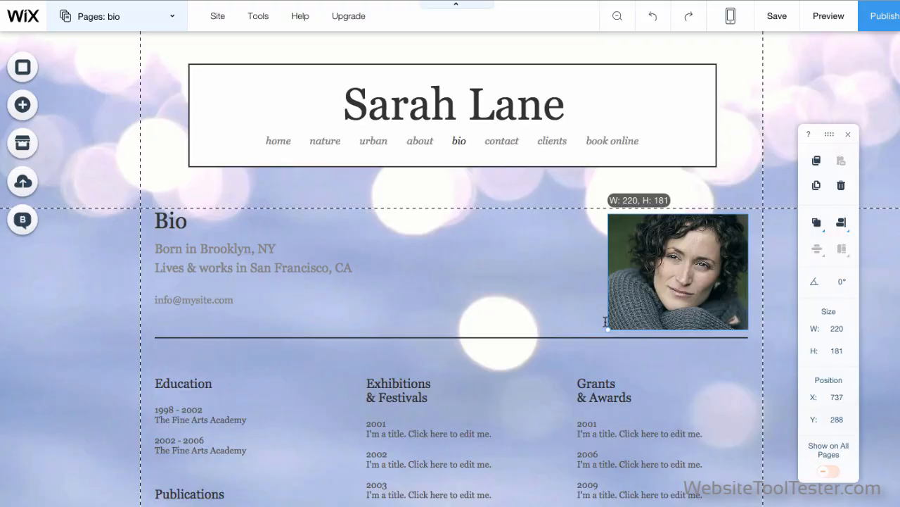
# Step: Adjust the portrait photo, switch to mobile editing, and reposition the long text block
pyautogui.click(828, 16)
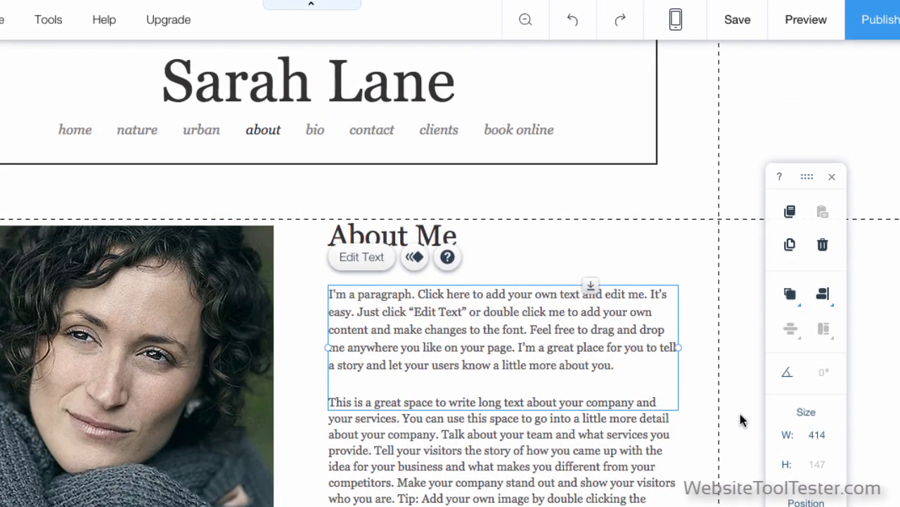
pyautogui.moveTo(675, 20)
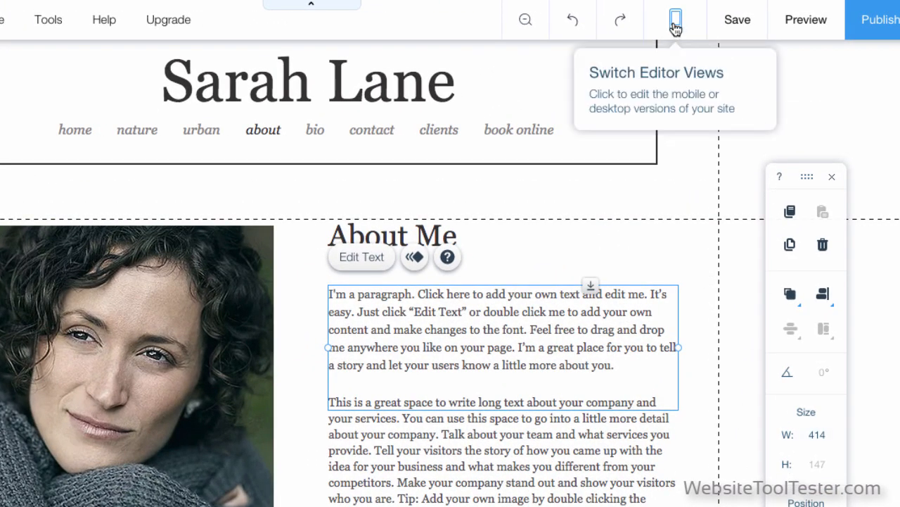
pyautogui.click(672, 19)
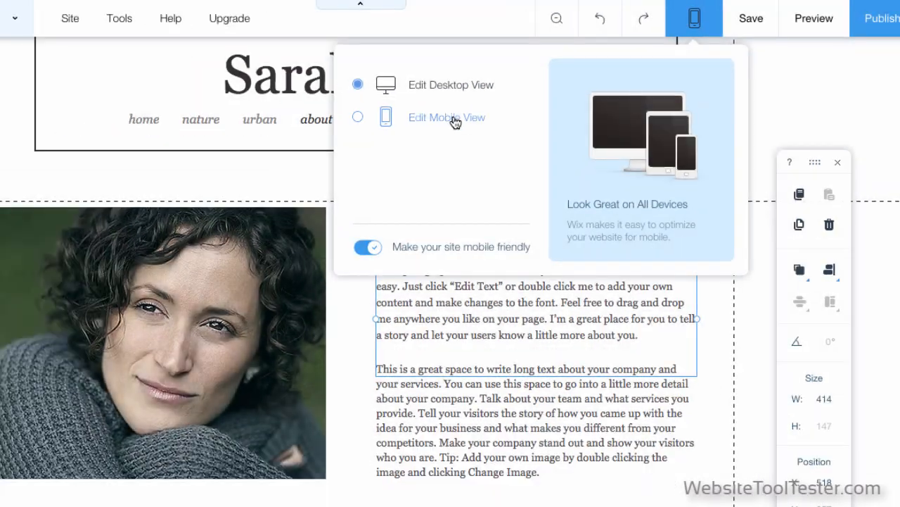
pyautogui.click(447, 118)
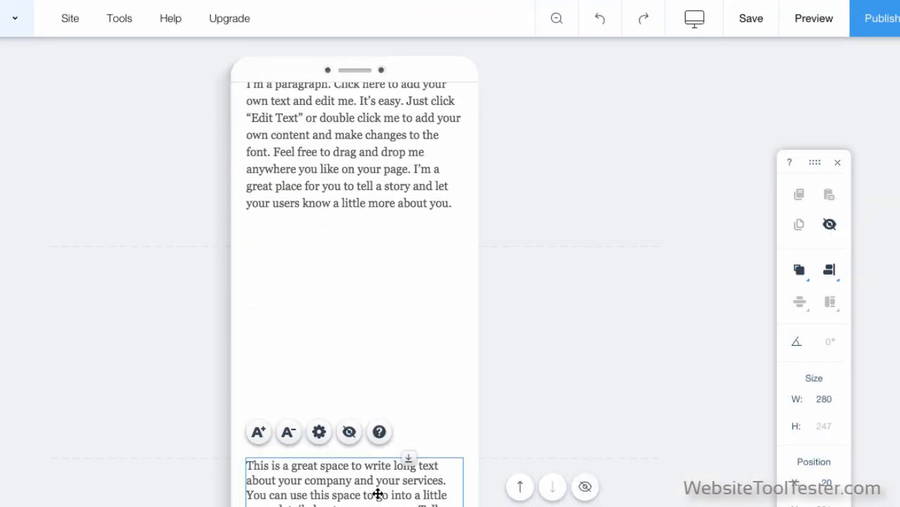
pyautogui.moveTo(377, 482); pyautogui.dragTo(378, 291)
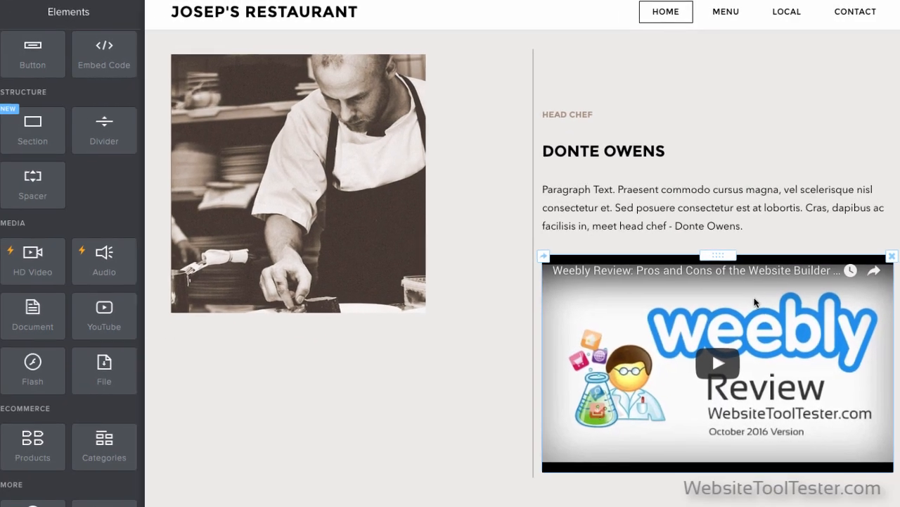
# Step: Place the YouTube video below the chef's paragraph and scroll the mobile preview
pyautogui.moveTo(717, 364); pyautogui.dragTo(417, 341)
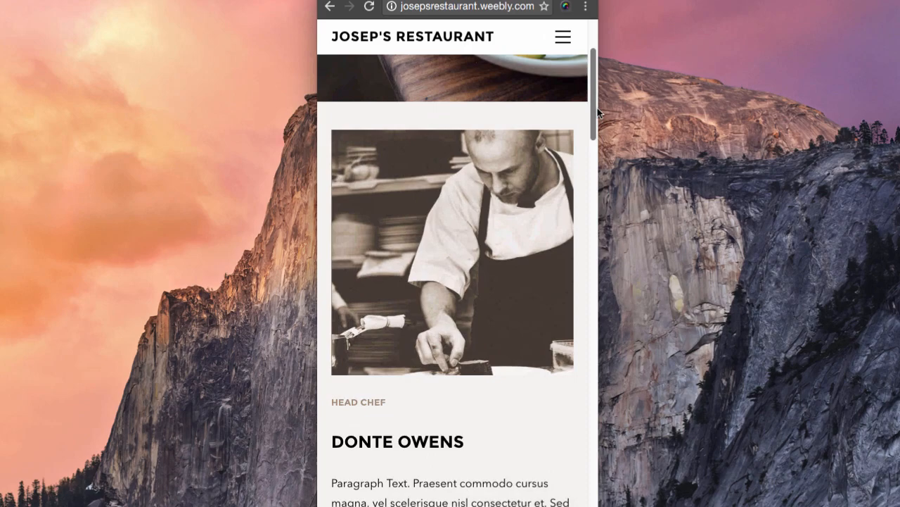
pyautogui.scroll(-3)
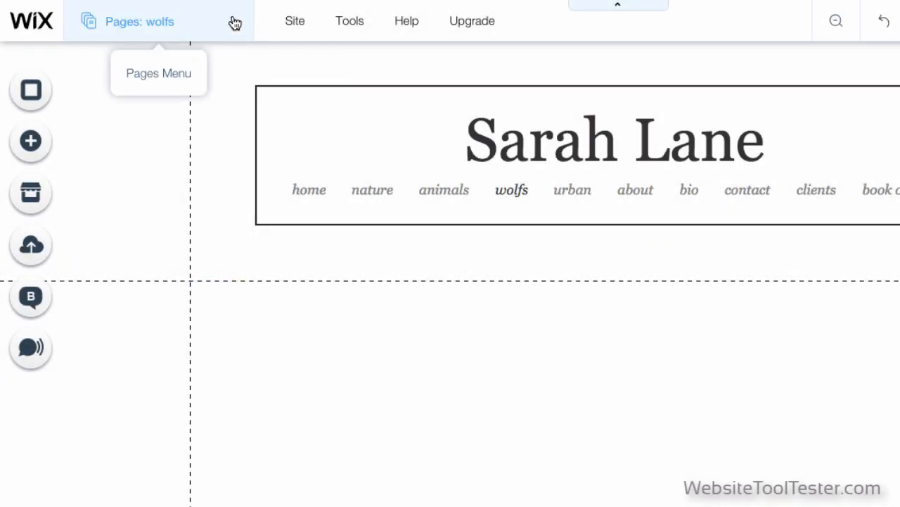
# Step: Show the site's page list from the Pages dropdown in the top bar
pyautogui.click(138, 21)
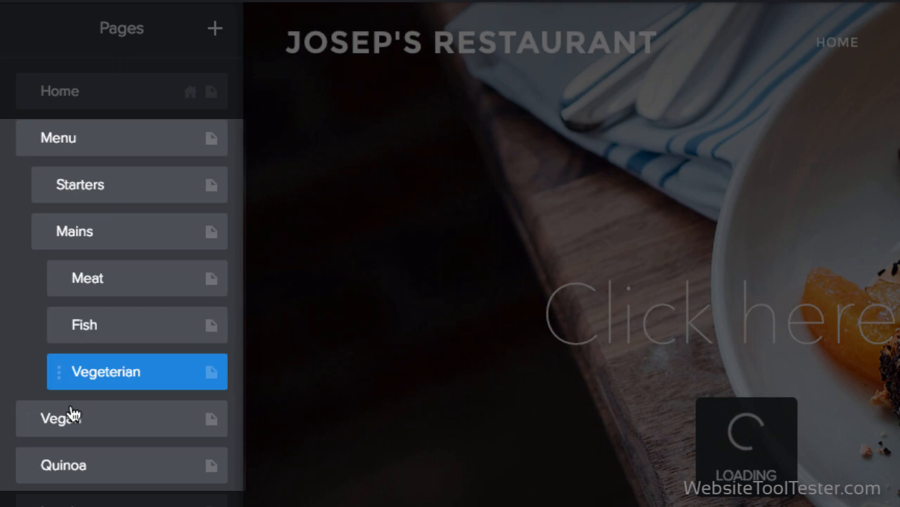
# Step: Set the homepage SEO title 'Josep's Kitchen' and description 'Let us feed you…organic yummy cuisine'
pyautogui.click(116, 465)
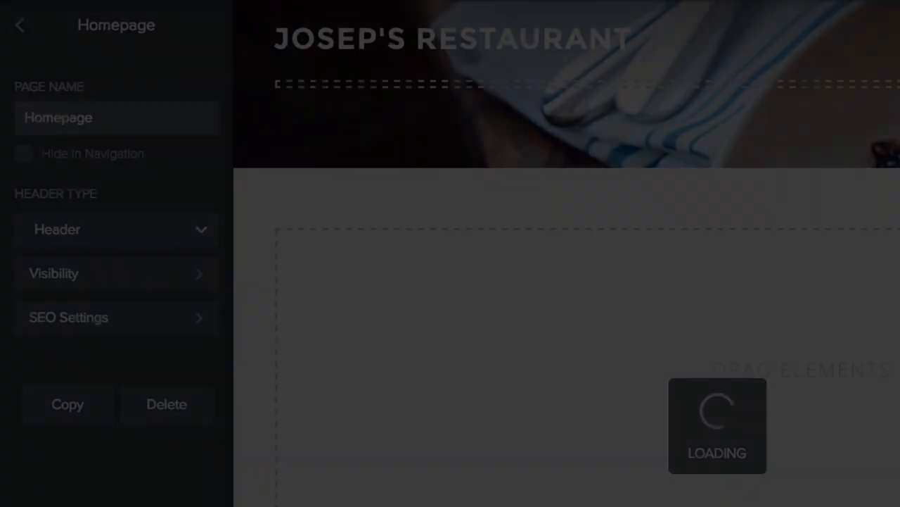
pyautogui.click(68, 317)
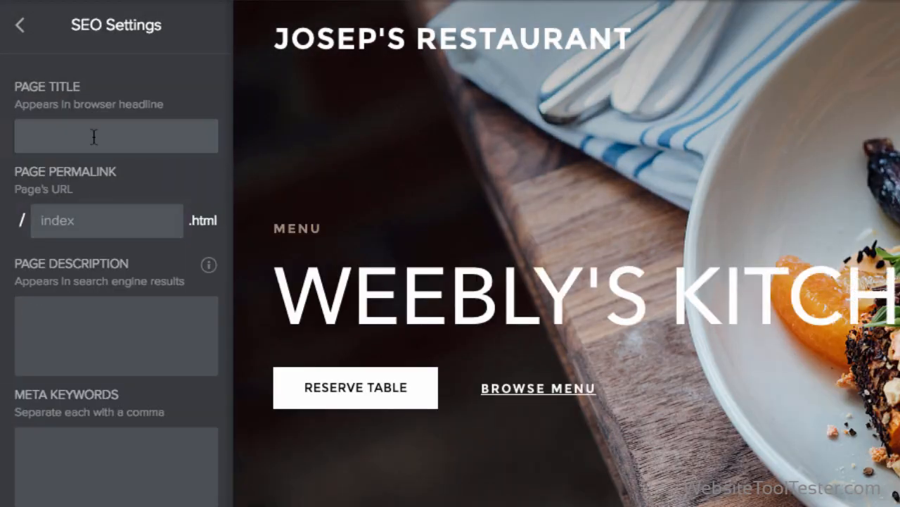
pyautogui.write("Josep's Kitchen")
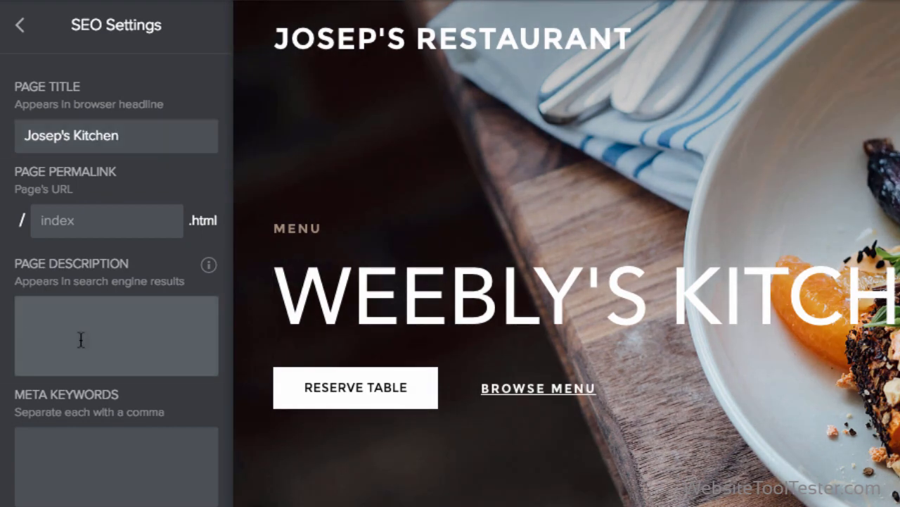
pyautogui.write('Let us feed you for the night with our organic yummy cuisine, sit back and relax.')
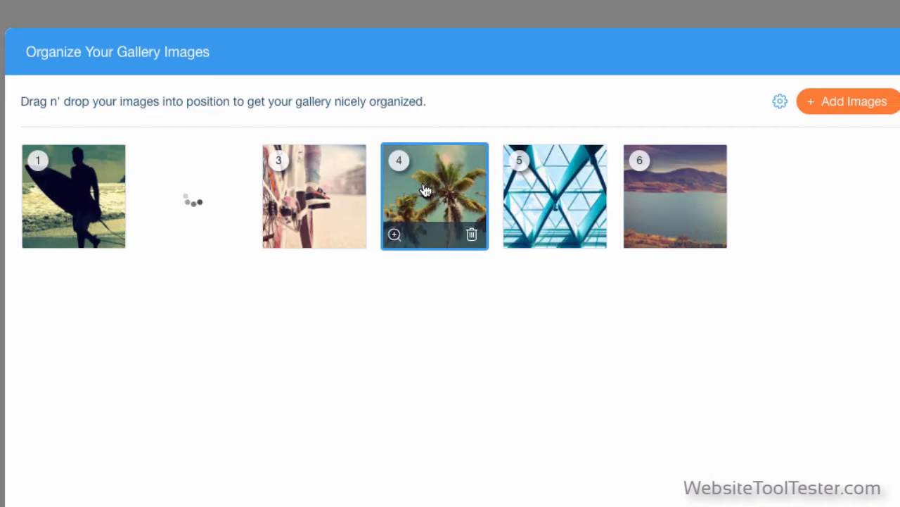
# Step: Rearrange the gallery images, then pull up a product from the online store's product list
pyautogui.click(395, 234)
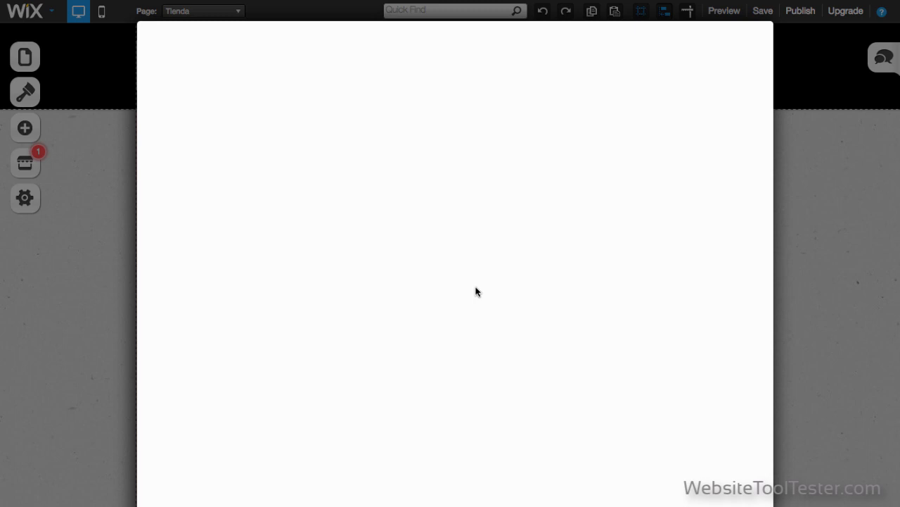
pyautogui.click(24, 163)
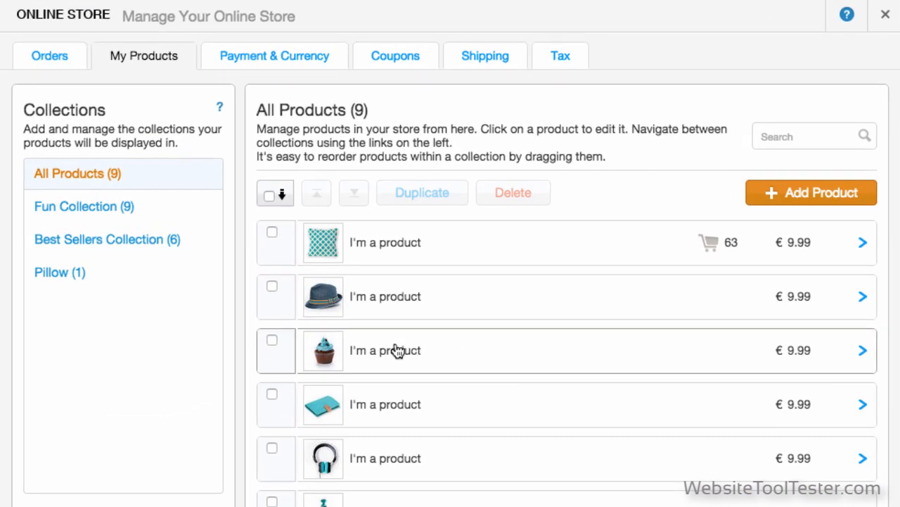
pyautogui.click(399, 350)
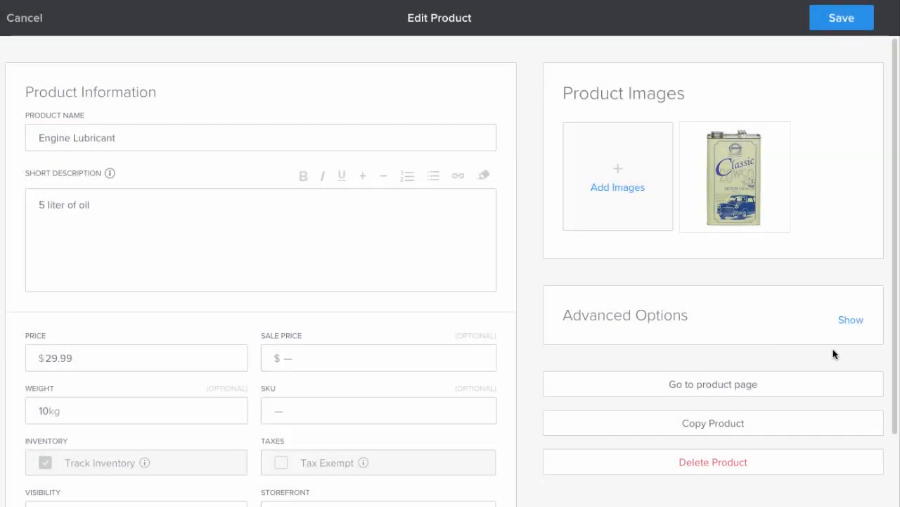
# Step: Leave the product editor and view the Weebly store's Setup and Checkout settings
pyautogui.click(851, 319)
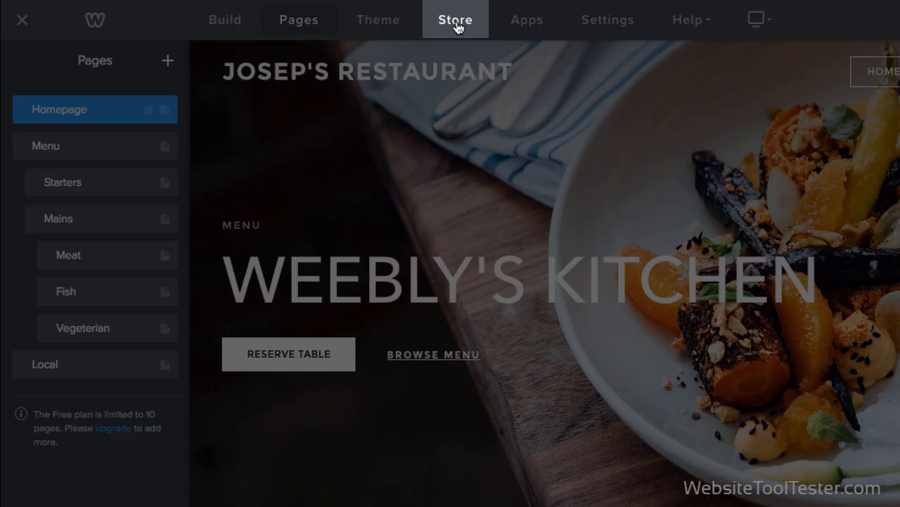
pyautogui.click(455, 19)
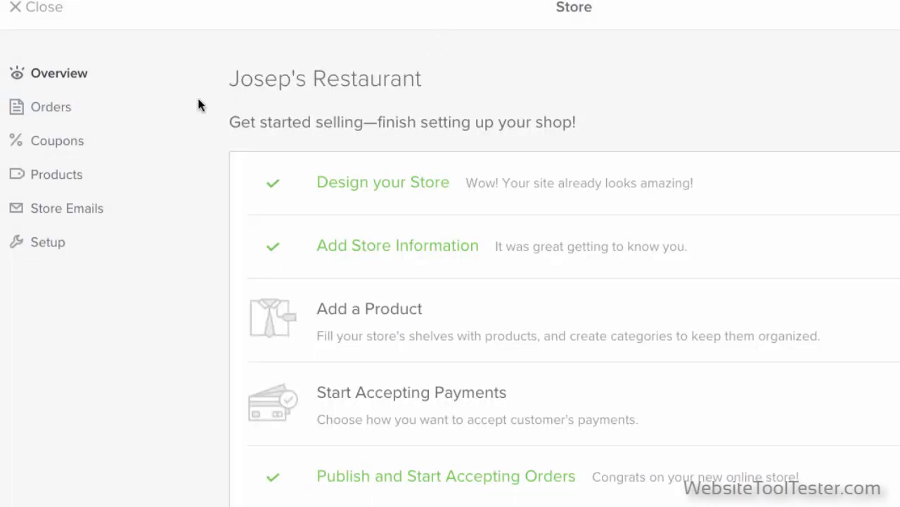
pyautogui.click(47, 241)
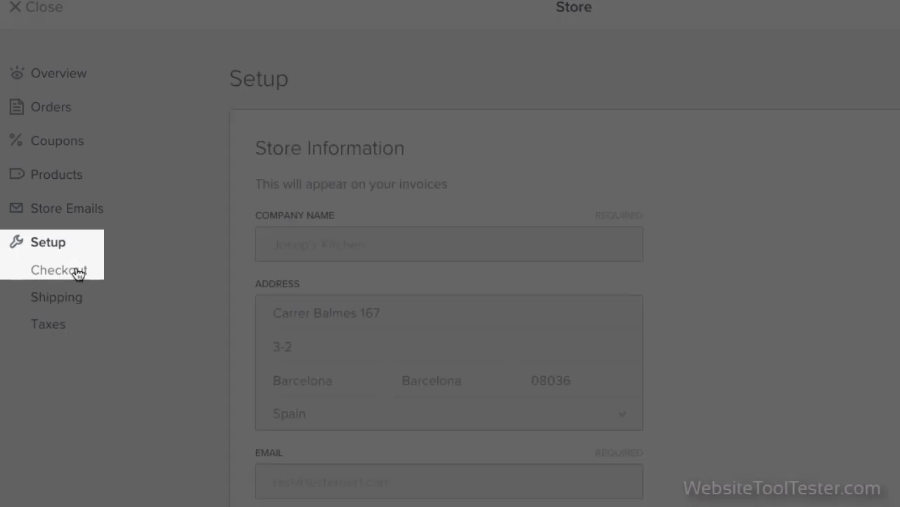
pyautogui.click(56, 268)
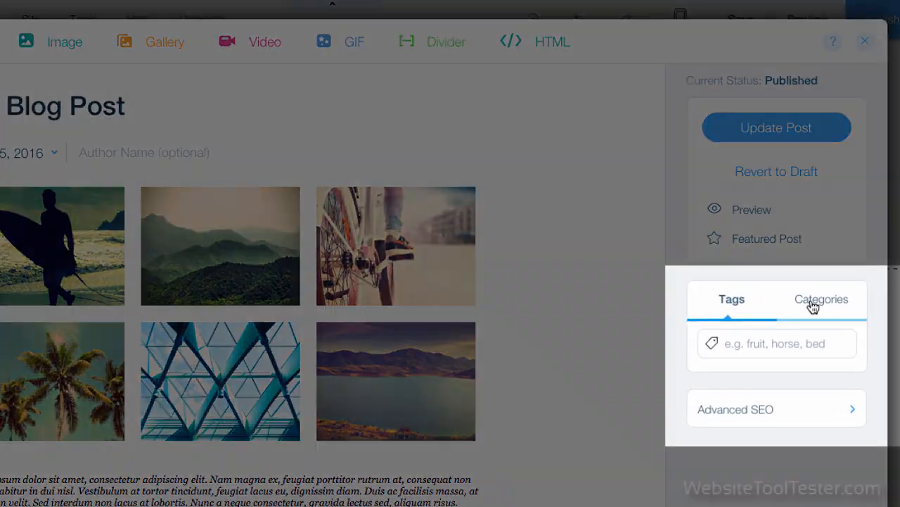
# Step: Show the Categories tab beside Tags in the blog post's sidebar
pyautogui.click(821, 299)
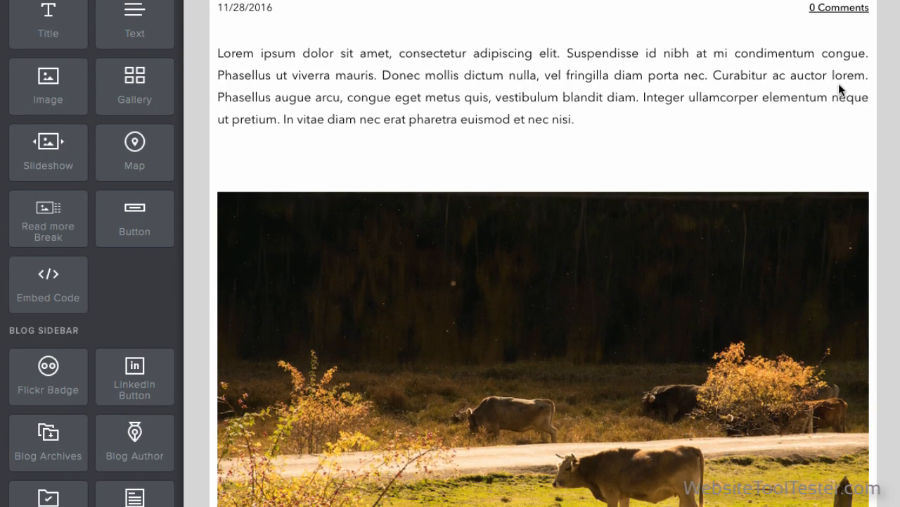
pyautogui.scroll(-3)
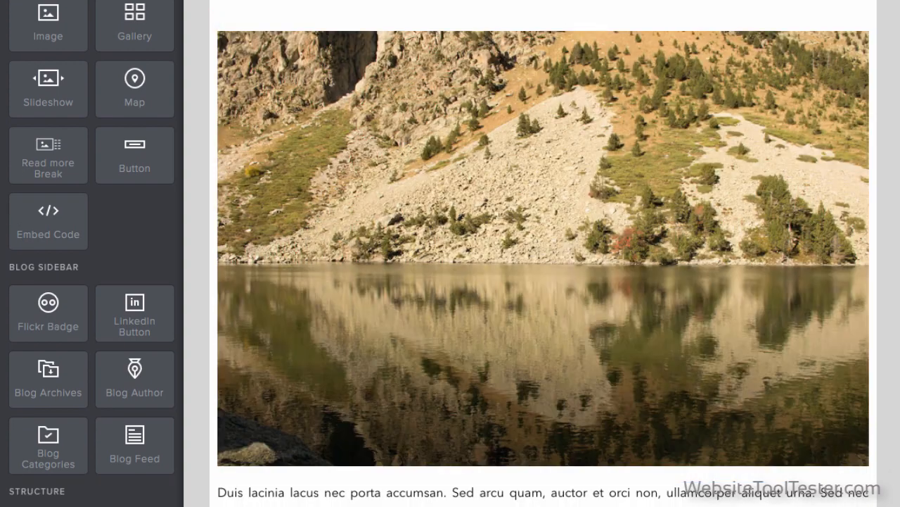